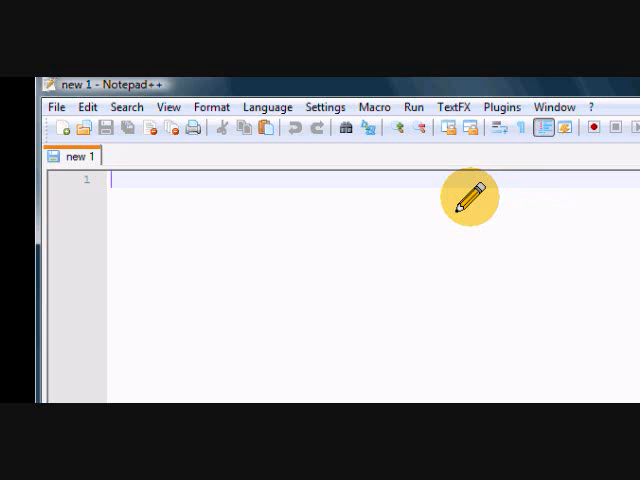
Declare 'public class MainClass' with its opening and closing braces in the new document.
{"action": "type", "text": "public cl"}
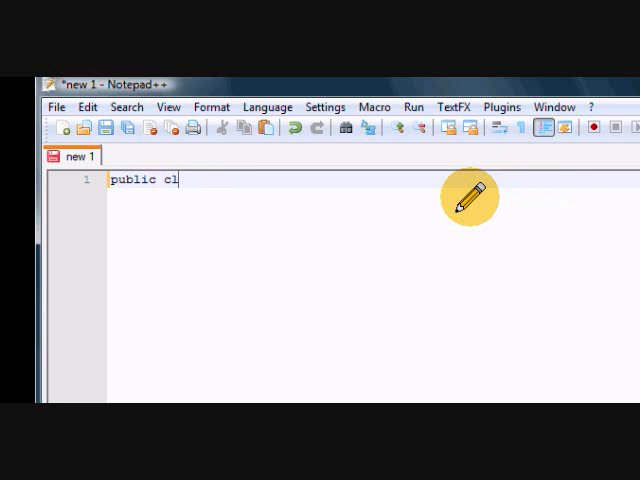
{"action": "type", "text": "ass"}
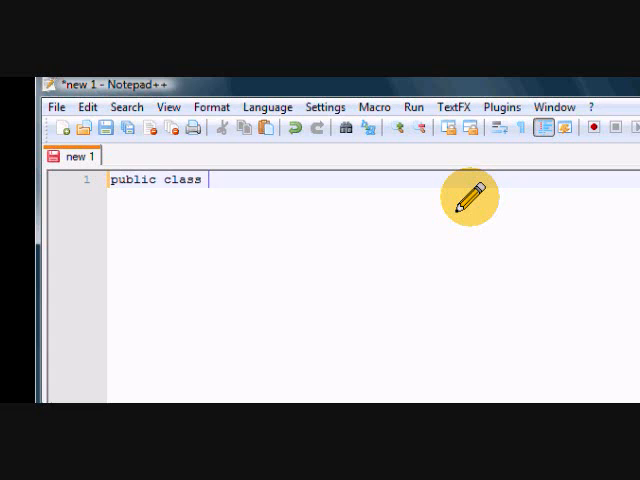
{"action": "type", "text": "blah"}
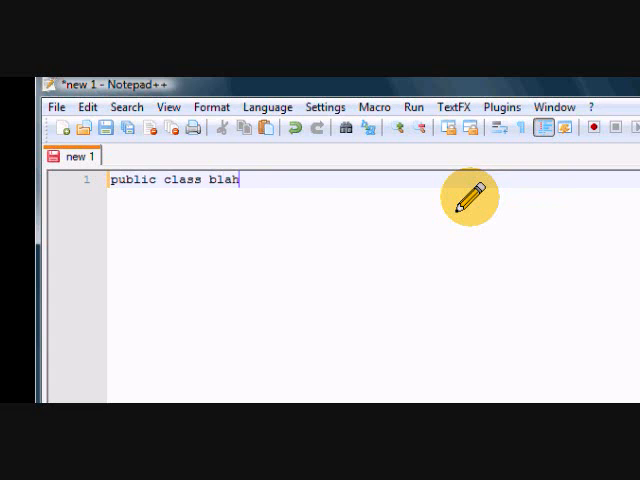
{"action": "type", "text": "blahblahmanni"}
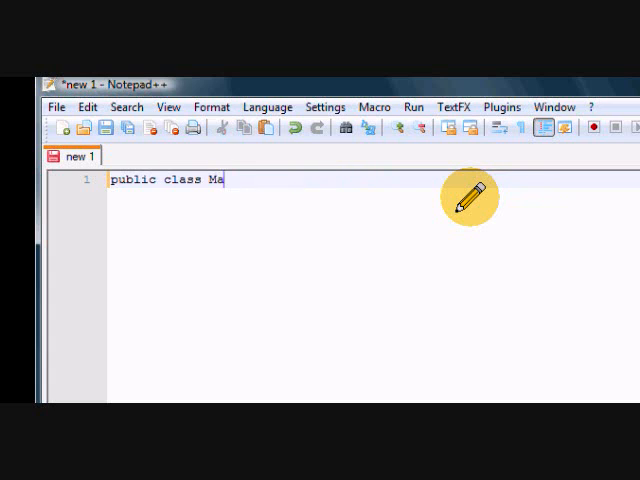
{"action": "type", "text": "inClass"}
{"action": "type", "text": "{"}
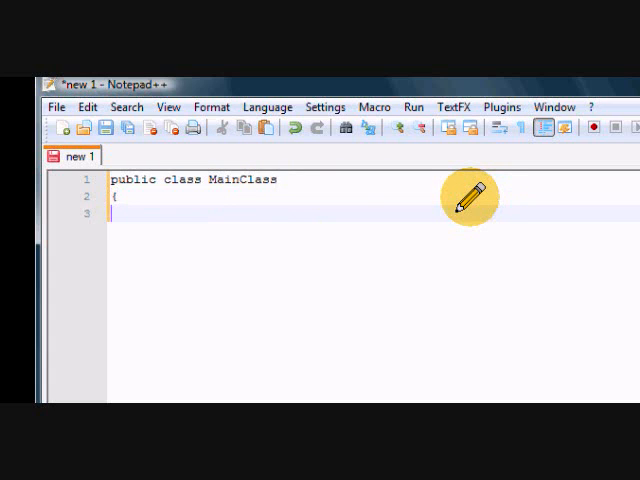
{"action": "type", "text": "}"}
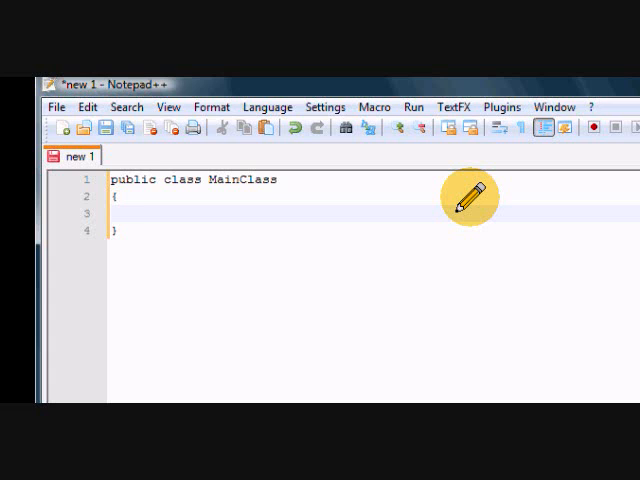
Write the main method header 'public class void main(Strings args[])' inside MainClass.
{"action": "type", "text": "publi"}
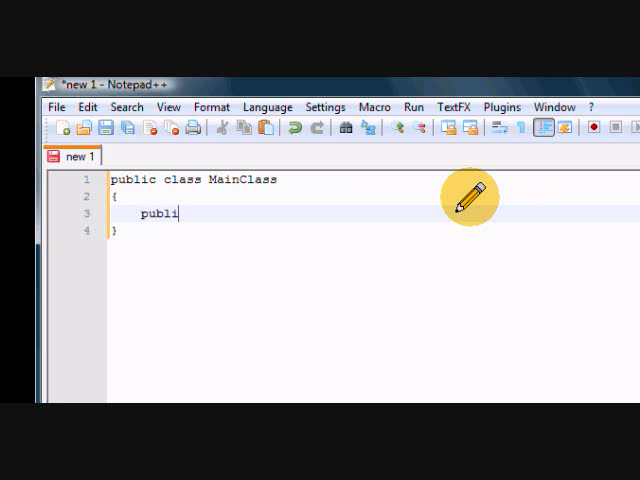
{"action": "type", "text": "c class"}
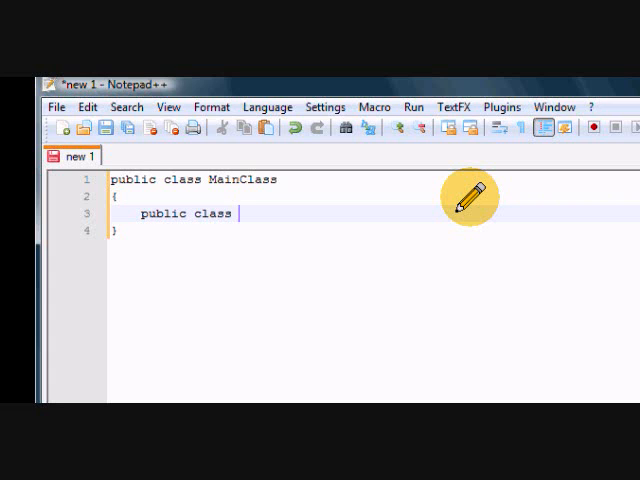
{"action": "type", "text": "void"}
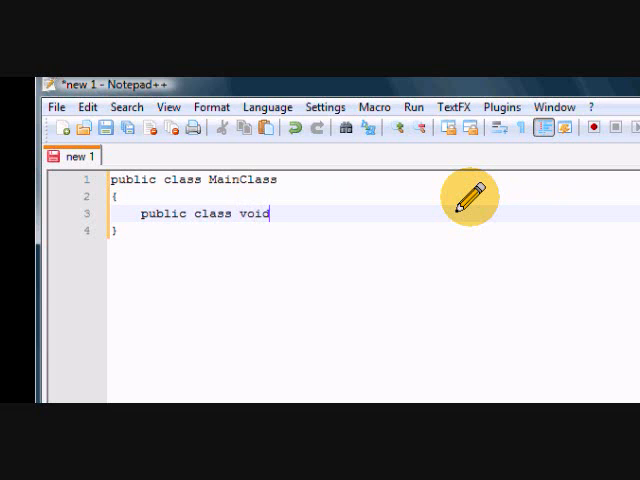
{"action": "type", "text": "main()"}
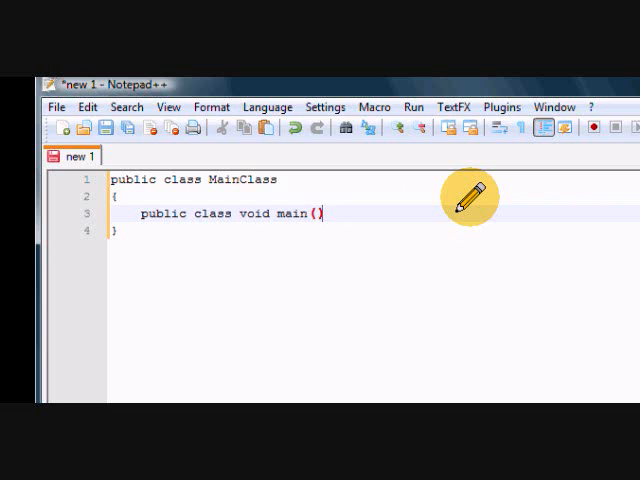
{"action": "left_click_drag", "start_coordinate": [232, 214], "coordinate": [310, 214]}
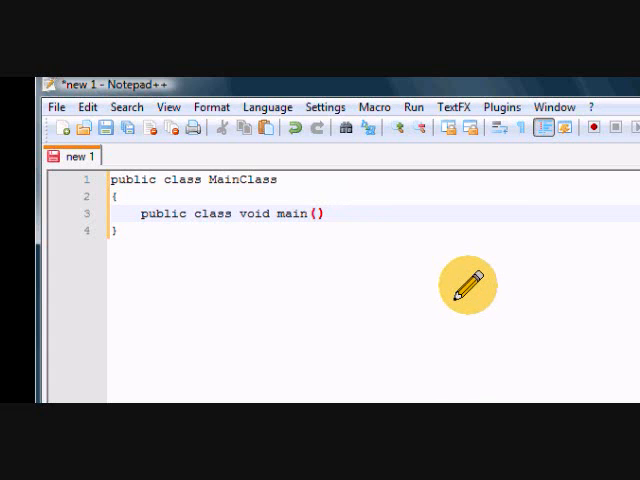
{"action": "type", "text": "String"}
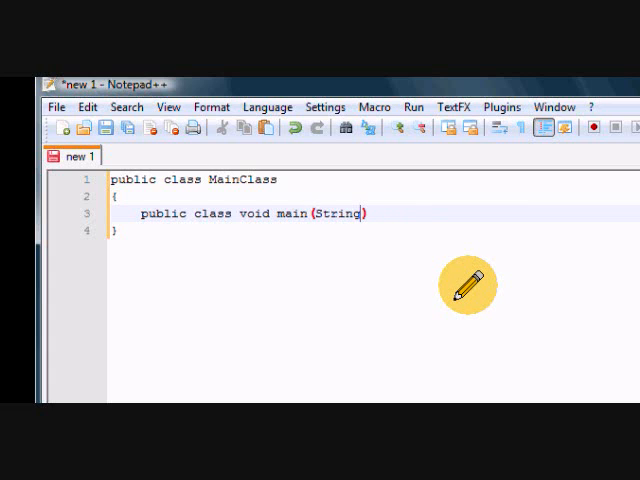
{"action": "type", "text": "s arg"}
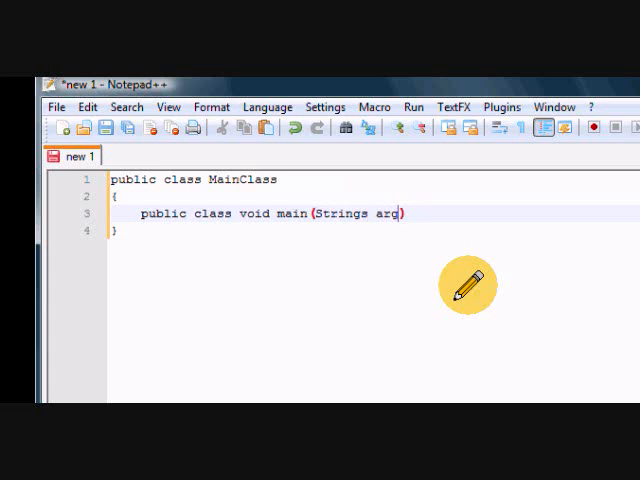
{"action": "type", "text": "s[]"}
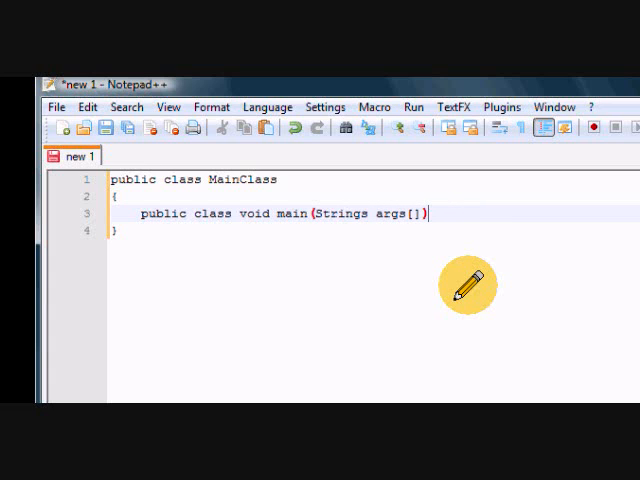
Give main its own braces and mark the closing brace with an '//end of main' comment.
{"action": "type", "text": "{"}
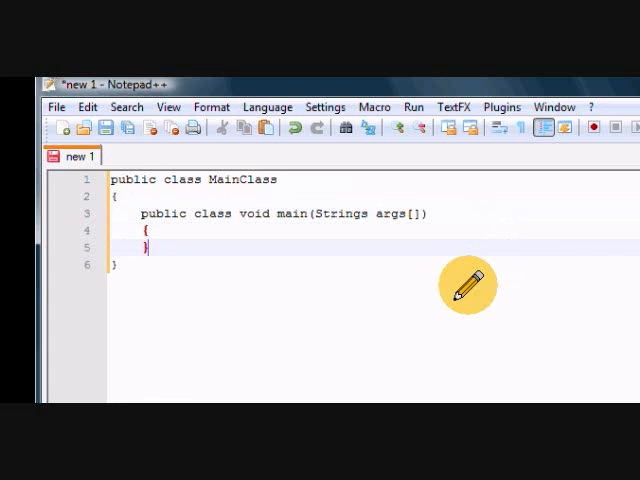
{"action": "key", "text": "Enter"}
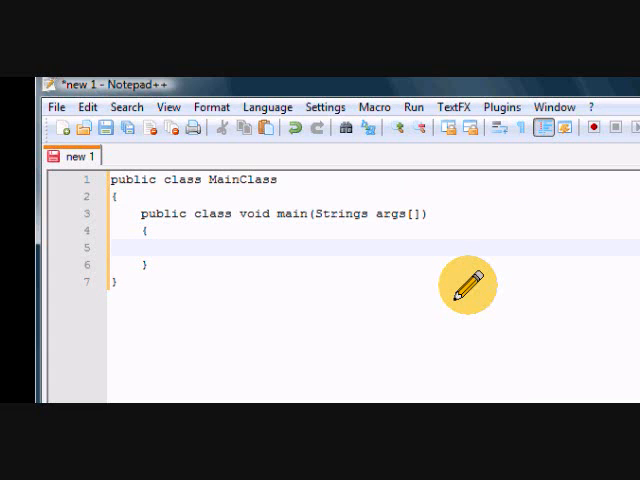
{"action": "type", "text": "//"}
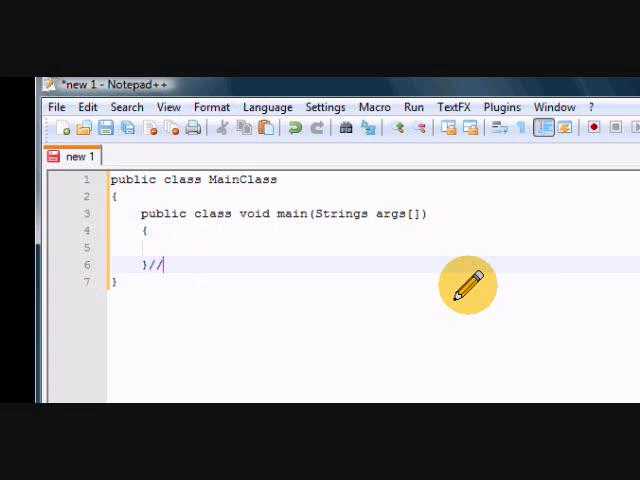
{"action": "type", "text": "end of main"}
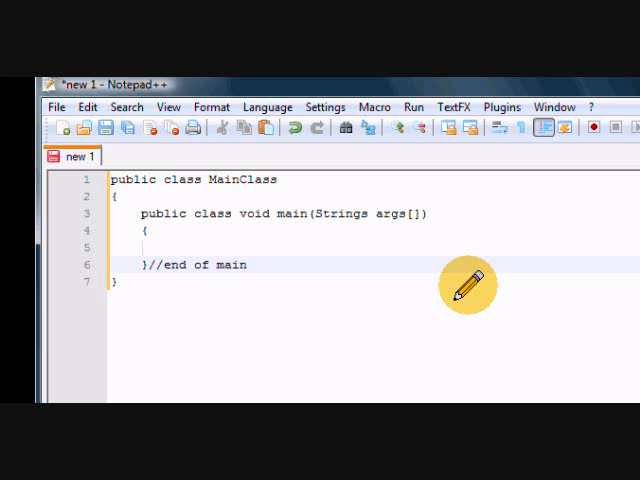
Switch the file to Java syntax highlighting and draft a cout line printing Hello World.
{"action": "left_click", "coordinate": [268, 108]}
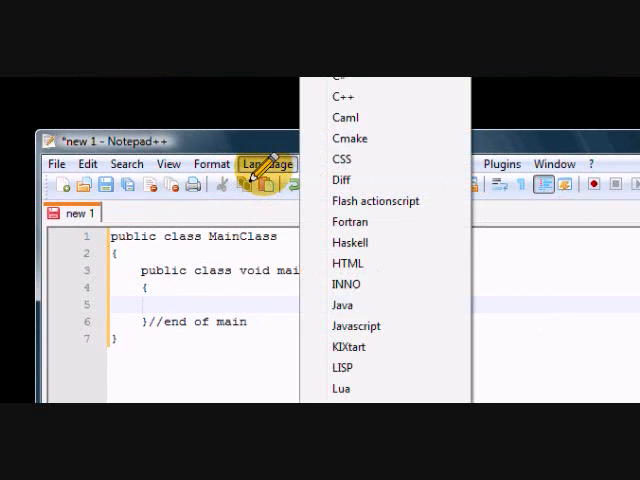
{"action": "left_click", "coordinate": [346, 304]}
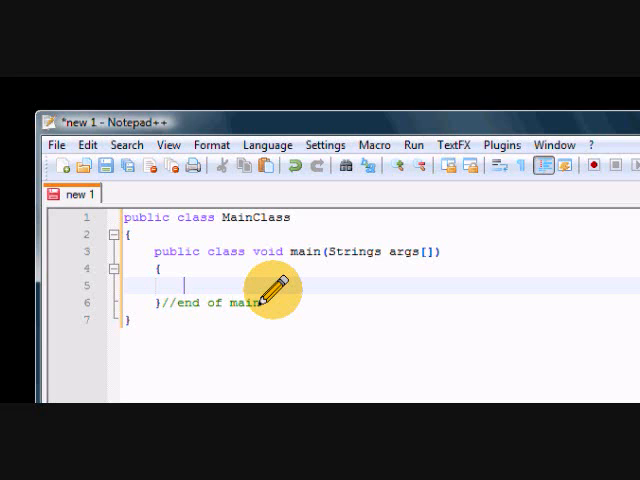
{"action": "type", "text": "cout"}
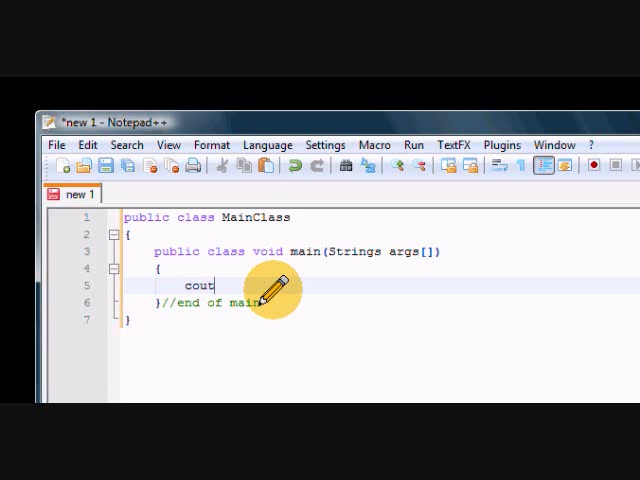
{"action": "type", "text": "<<\""}
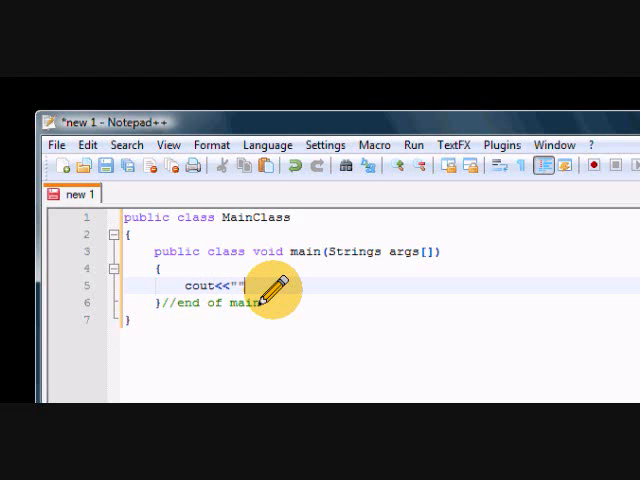
{"action": "type", "text": "H"}
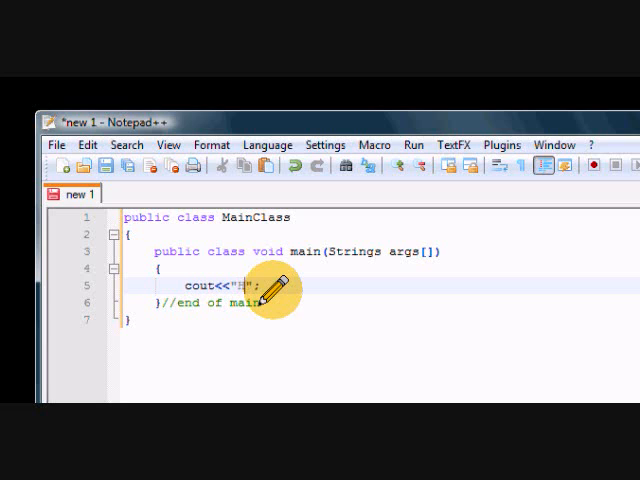
{"action": "type", "text": "Hello World"}
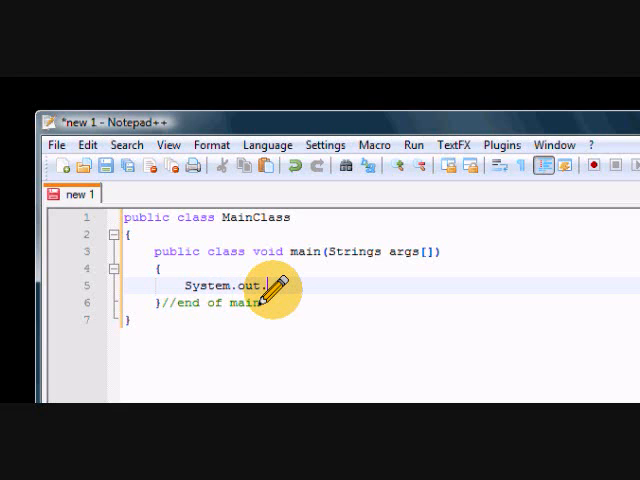
Replace the cout line with a System.out.println statement printing the Hello World message.
{"action": "type", "text": "println()"}
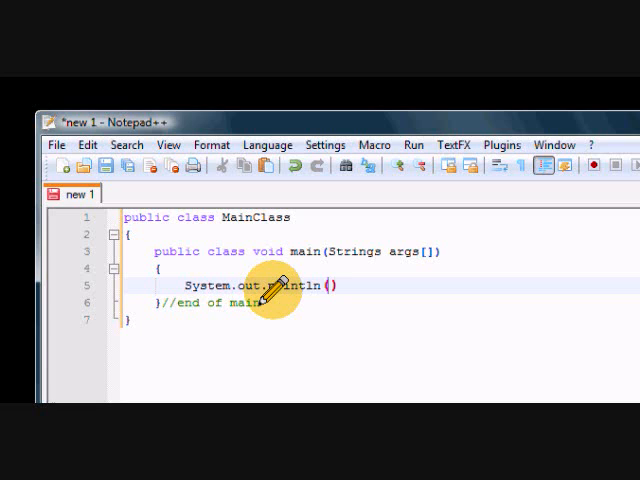
{"action": "type", "text": "\"Hello \""}
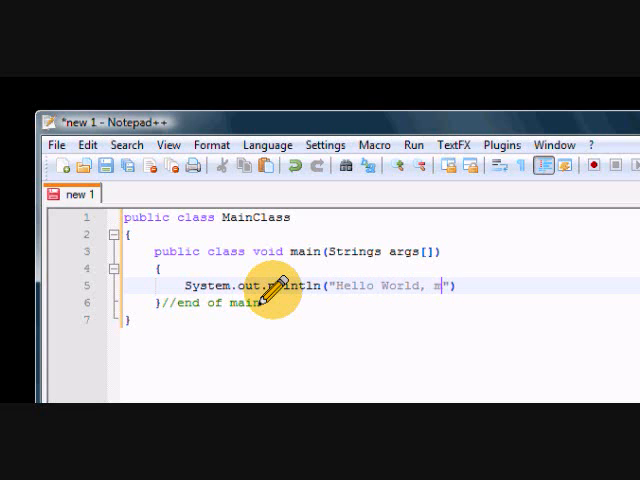
{"action": "type", "text": "miamimanni"}
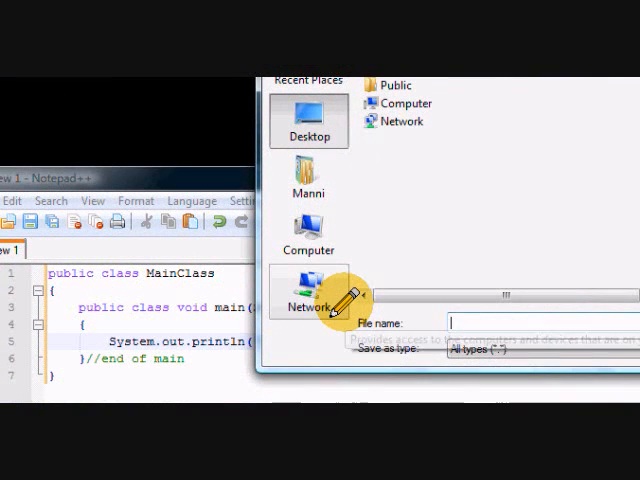
Save the program to the Desktop as MainClass.java.
{"action": "type", "text": "MainCla"}
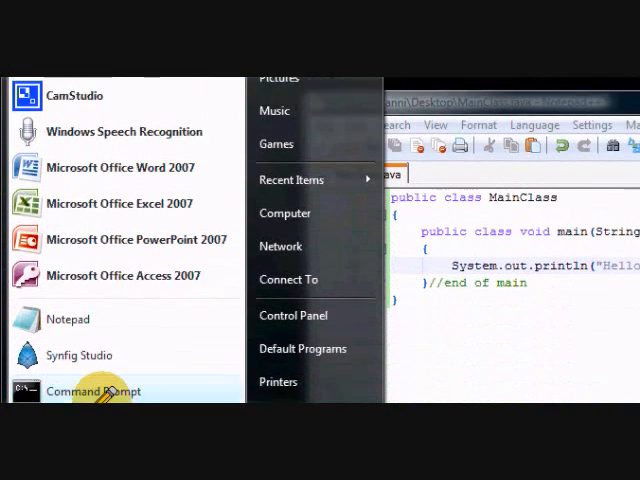
Start Command Prompt and list the home folder's contents with dir.
{"action": "left_click", "coordinate": [92, 390]}
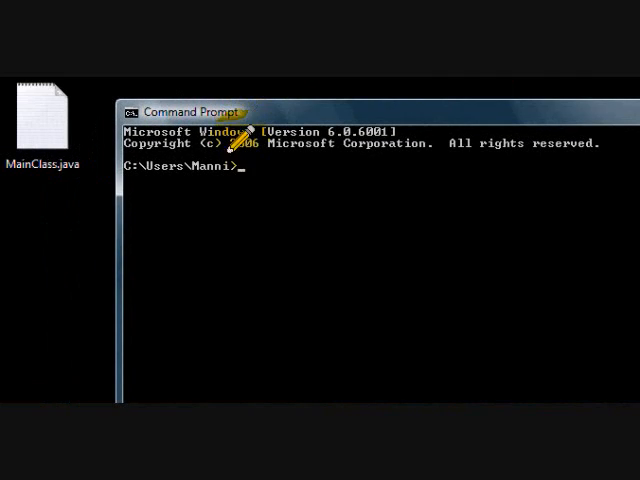
{"action": "mouse_move", "coordinate": [292, 218]}
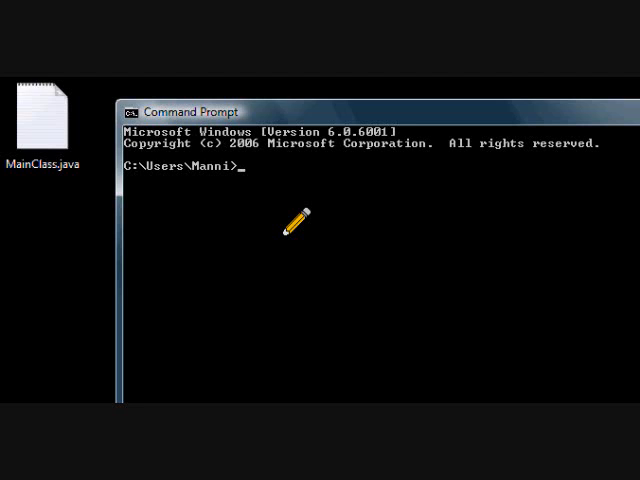
{"action": "type", "text": "dir"}
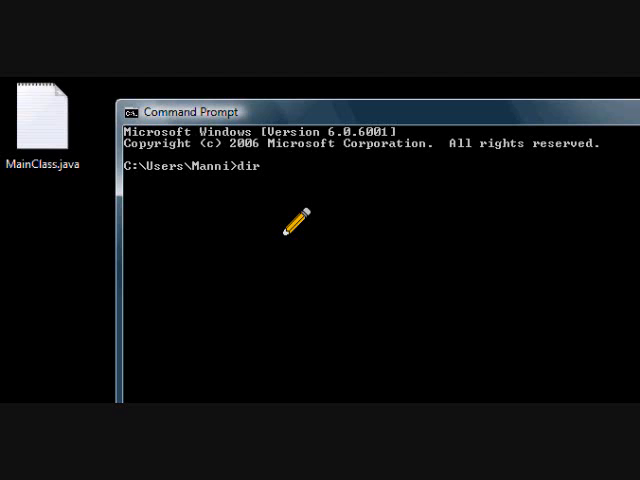
{"action": "mouse_move", "coordinate": [172, 196]}
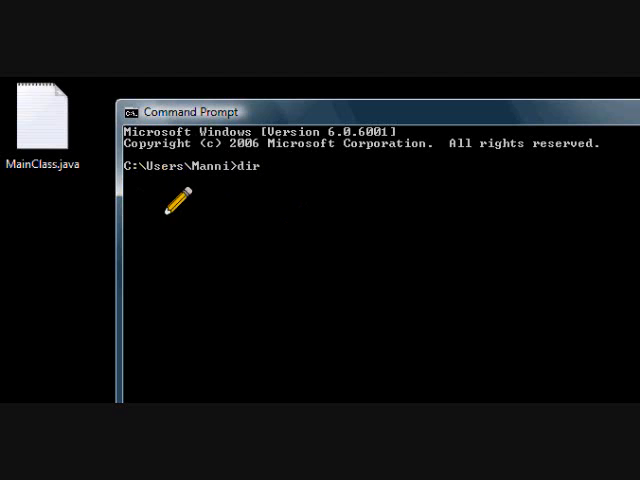
{"action": "mouse_move", "coordinate": [152, 168]}
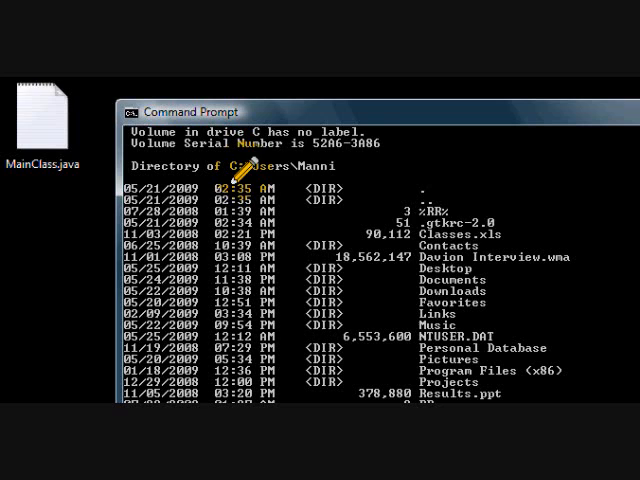
{"action": "scroll", "scroll_direction": "down", "scroll_amount": 3}
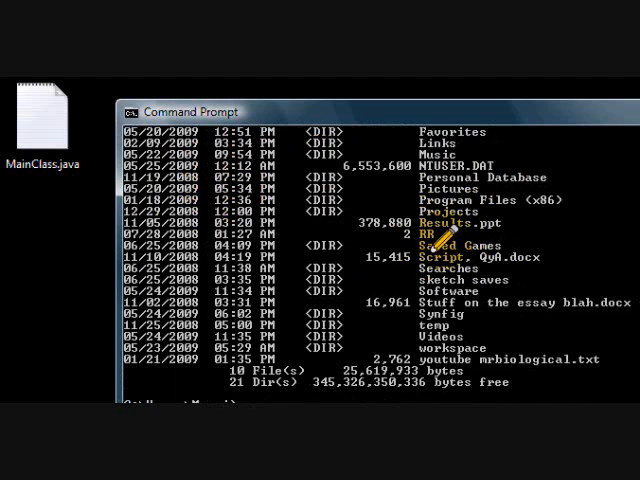
Change the working directory to Desktop, back up, and into Desktop again with cd.
{"action": "type", "text": "cd"}
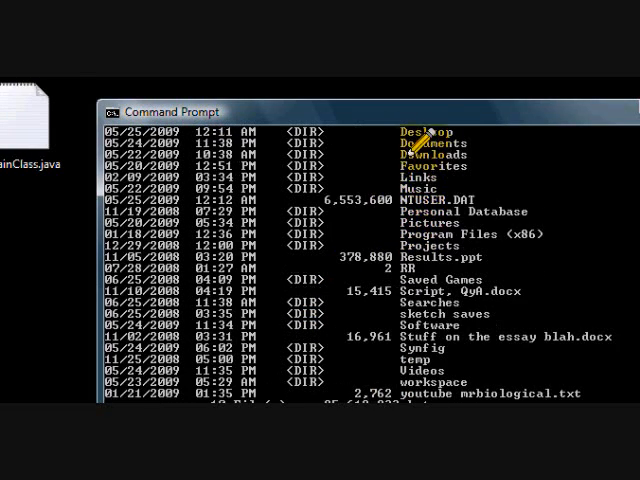
{"action": "type", "text": "cd des"}
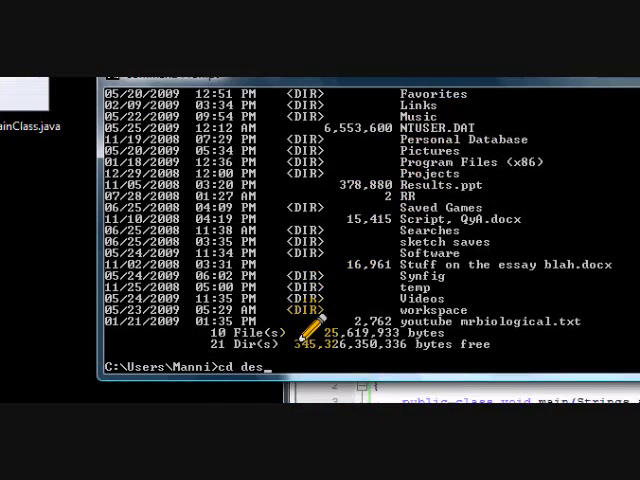
{"action": "type", "text": "ktop"}
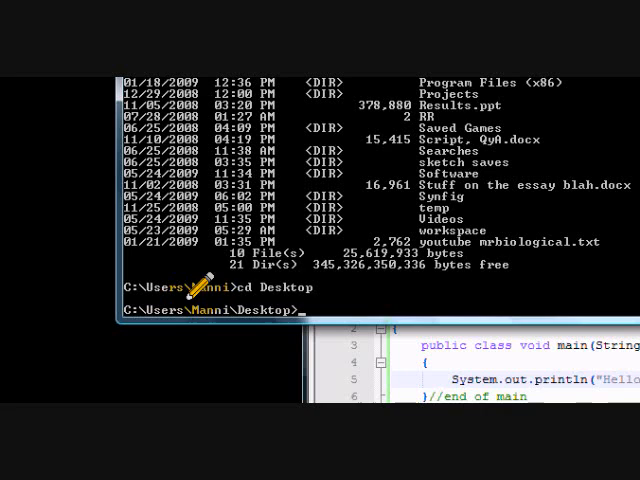
{"action": "mouse_move", "coordinate": [278, 292]}
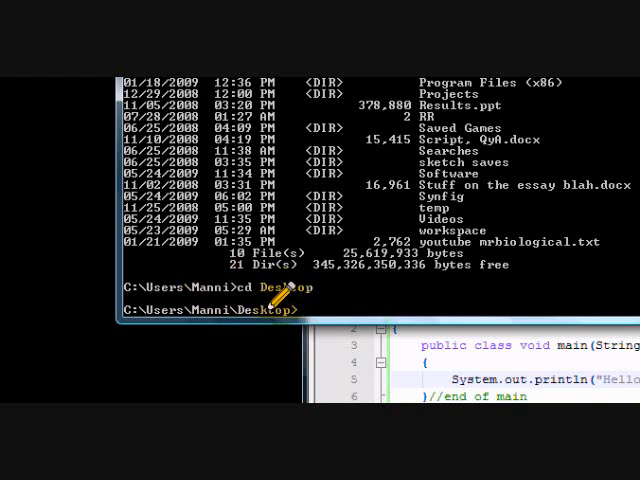
{"action": "mouse_move", "coordinate": [290, 240]}
{"action": "type", "text": "cd .."}
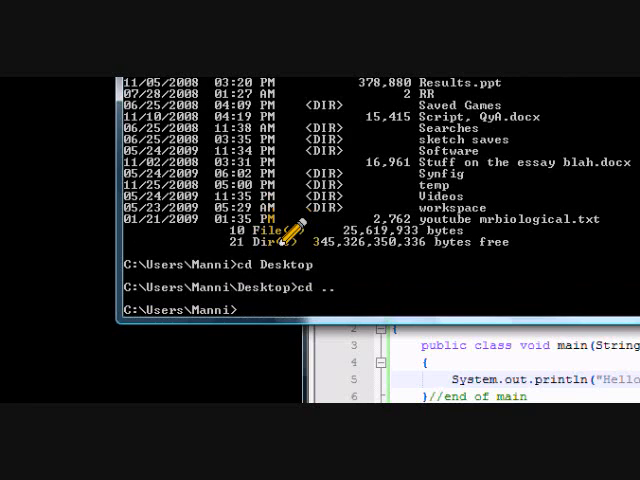
{"action": "type", "text": "cd Desktop"}
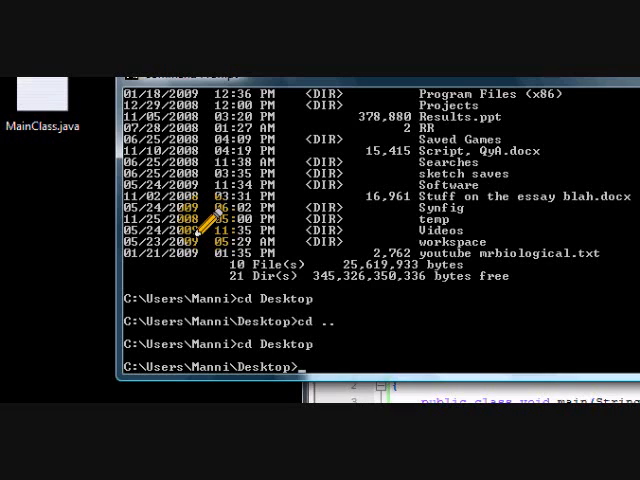
Launch a file browser with explorer, then try javac at the prompt.
{"action": "type", "text": "exp"}
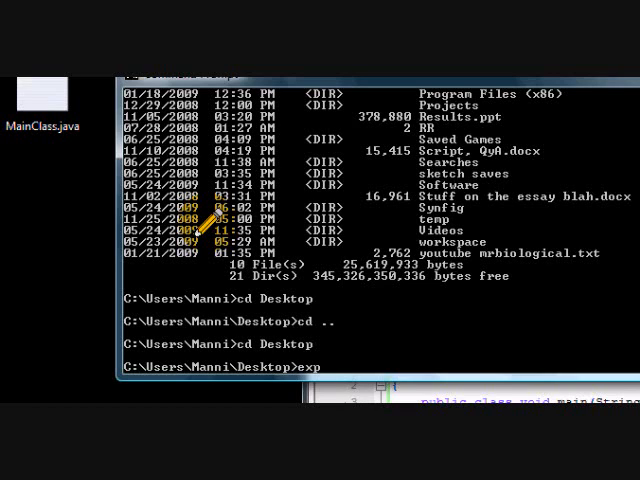
{"action": "type", "text": "lorer"}
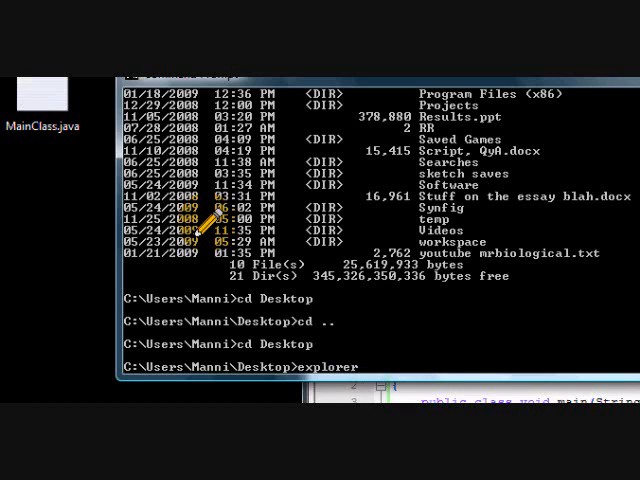
{"action": "key", "text": "Return"}
{"action": "type", "text": "path"}
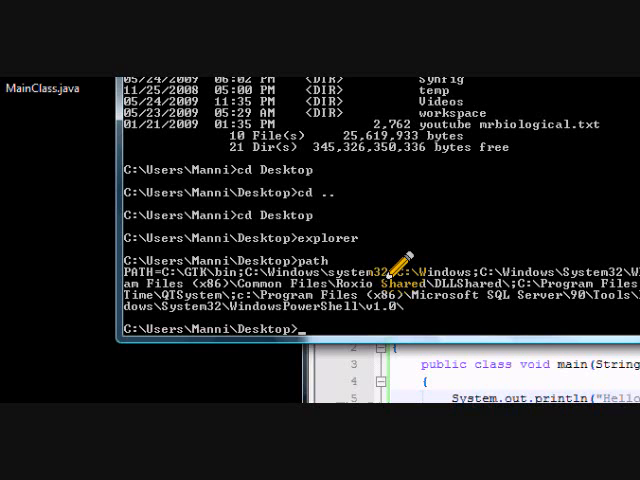
{"action": "type", "text": "javac"}
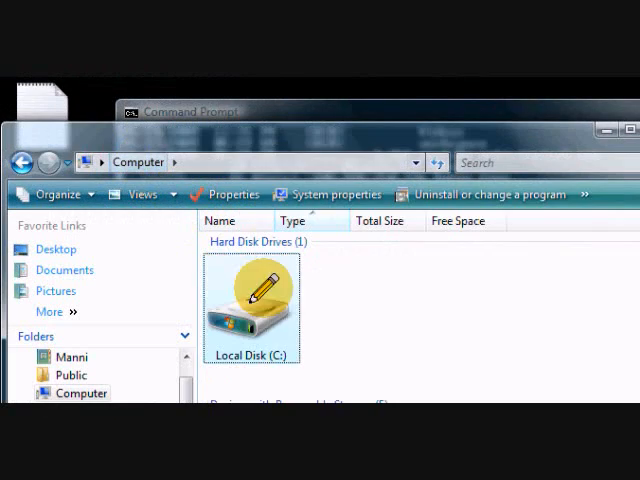
Browse C: > Program Files > Java > jdk1.6.0_13 to reach its bin folder.
{"action": "double_click", "coordinate": [252, 300]}
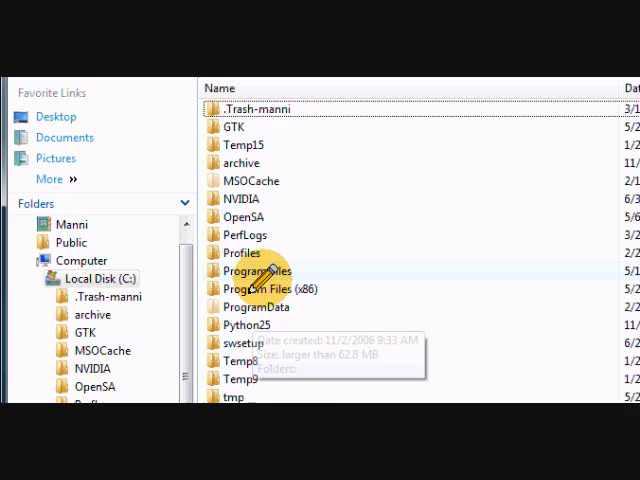
{"action": "double_click", "coordinate": [256, 270]}
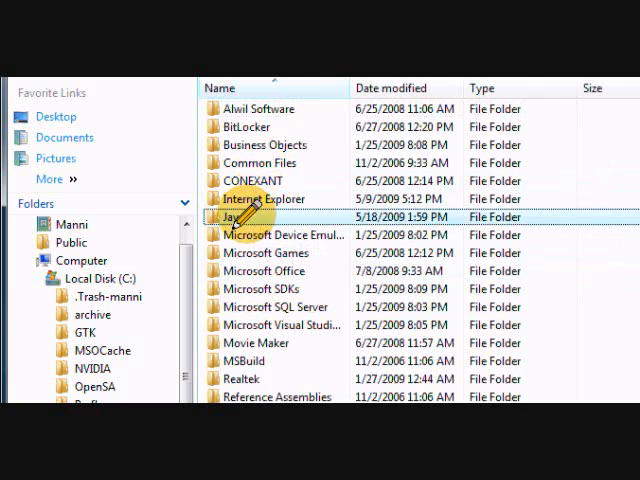
{"action": "double_click", "coordinate": [234, 216]}
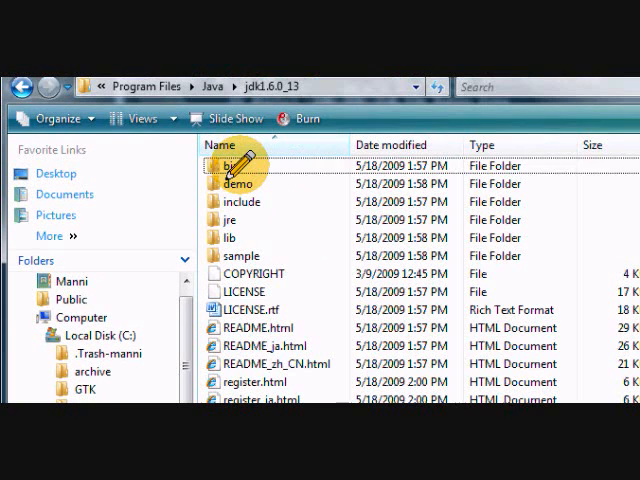
{"action": "double_click", "coordinate": [230, 164]}
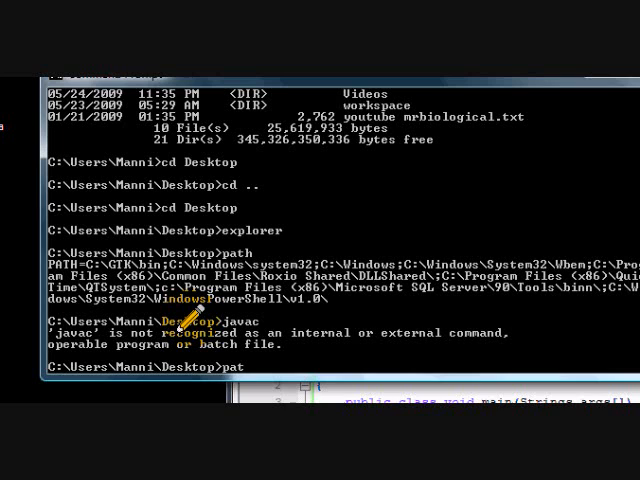
Set PATH to C:\Program Files\Java\jdk1.6.0_13\bin, after which explorer is no longer recognized.
{"action": "type", "text": "path C:\\Program Files\\Java\\jdk1.6.0_13\\bin"}
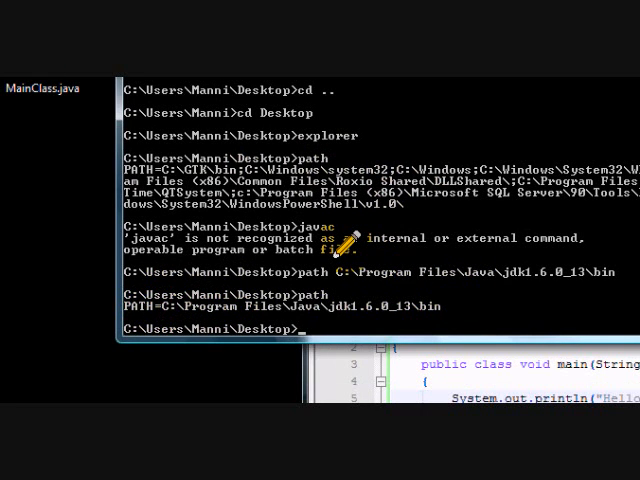
{"action": "type", "text": "explorer"}
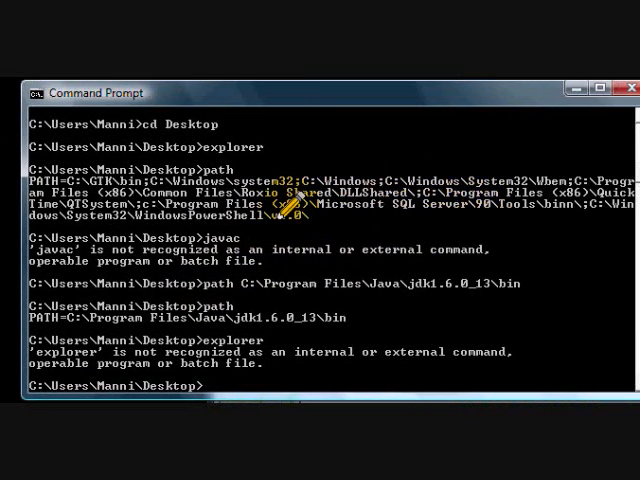
{"action": "mouse_move", "coordinate": [256, 312]}
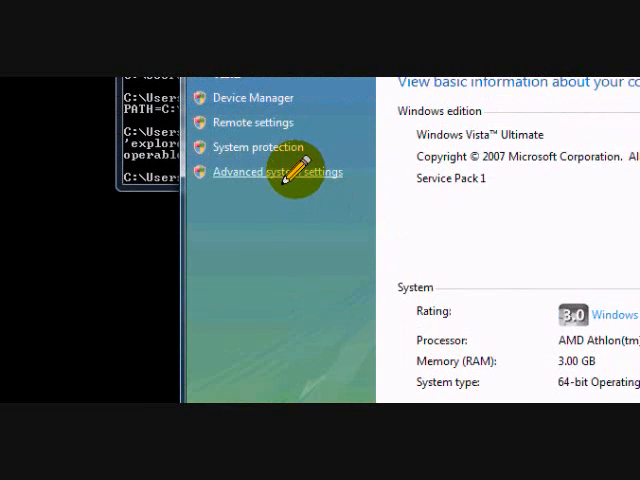
Reach Environment Variables through Advanced system settings and select the system Path entry.
{"action": "left_click", "coordinate": [278, 172]}
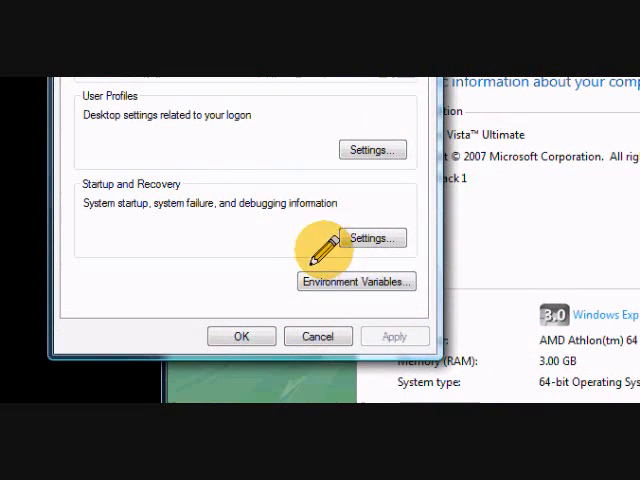
{"action": "left_click", "coordinate": [356, 280]}
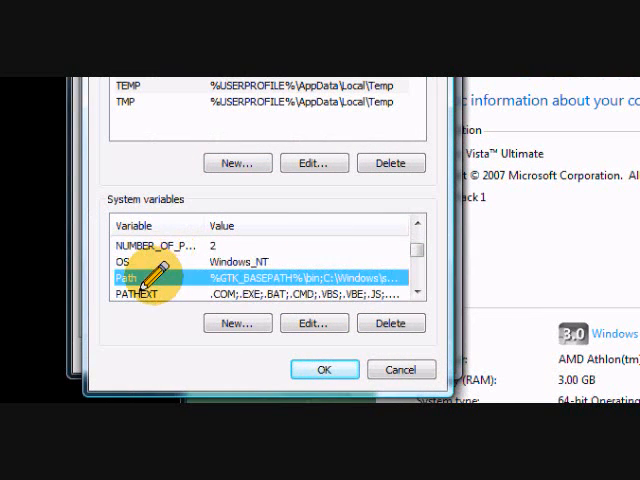
{"action": "left_click", "coordinate": [314, 322]}
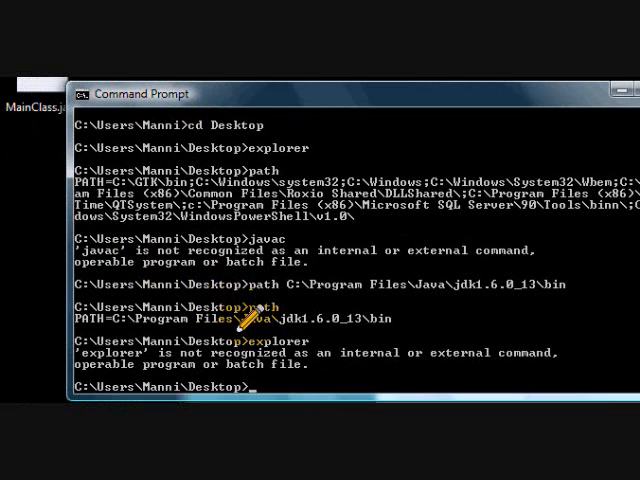
Compile MainClass.java on the Desktop with javac, which reports 4 errors.
{"action": "type", "text": "m"}
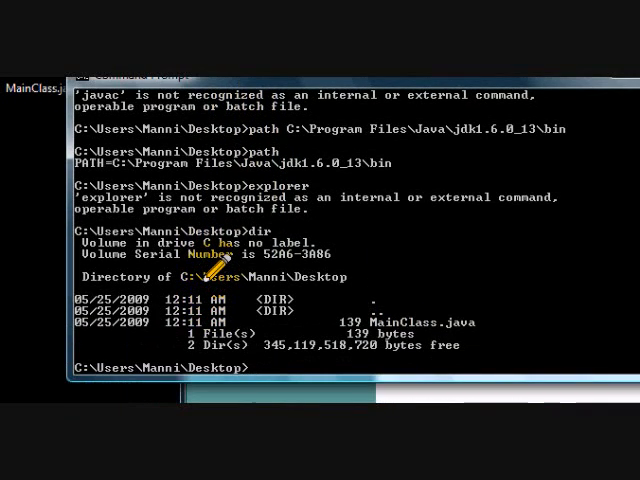
{"action": "type", "text": "javac"}
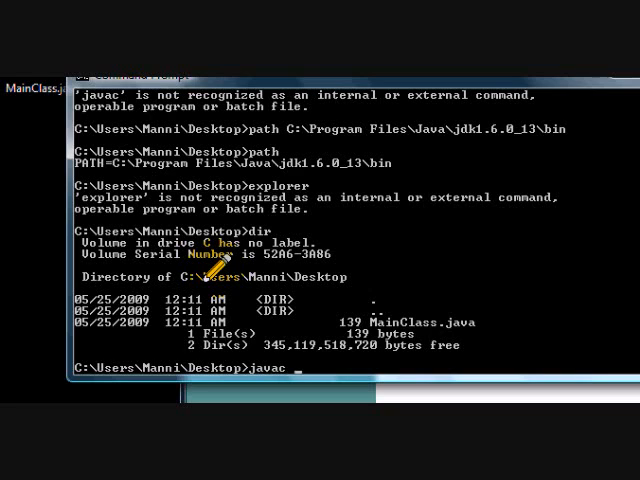
{"action": "type", "text": "Main"}
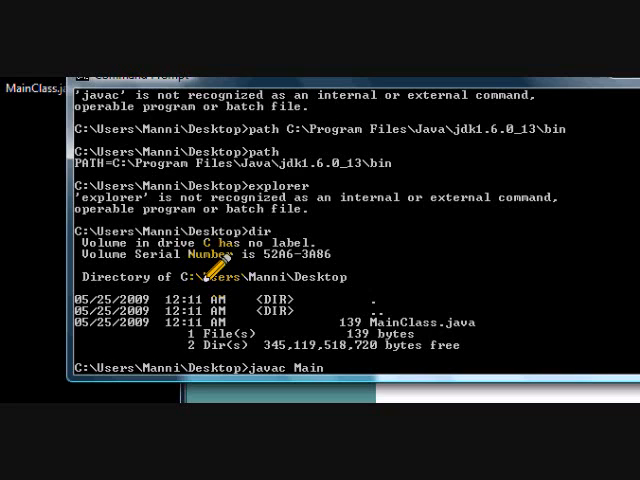
{"action": "type", "text": "Class.java"}
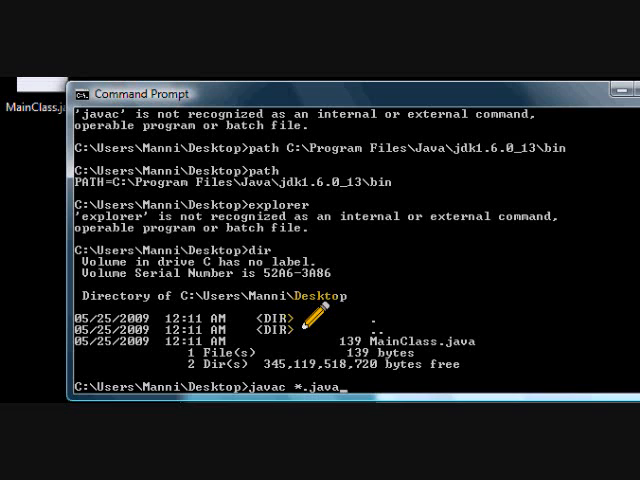
{"action": "key", "text": "Return"}
{"action": "type", "text": "javac *.java"}
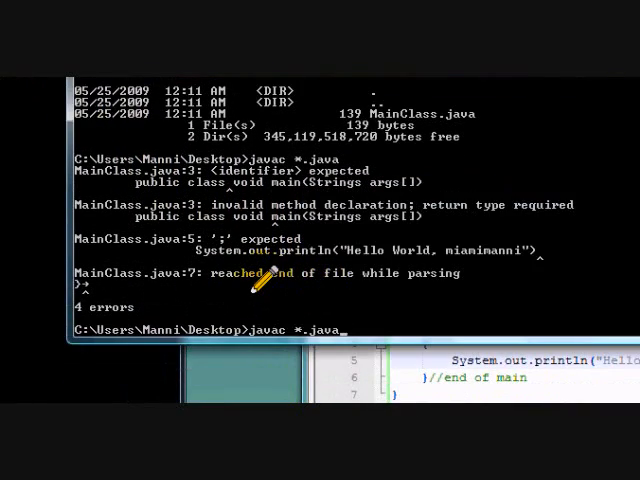
Recompile the Java files with javac *.java, still reporting 4 errors.
{"action": "key", "text": "Return"}
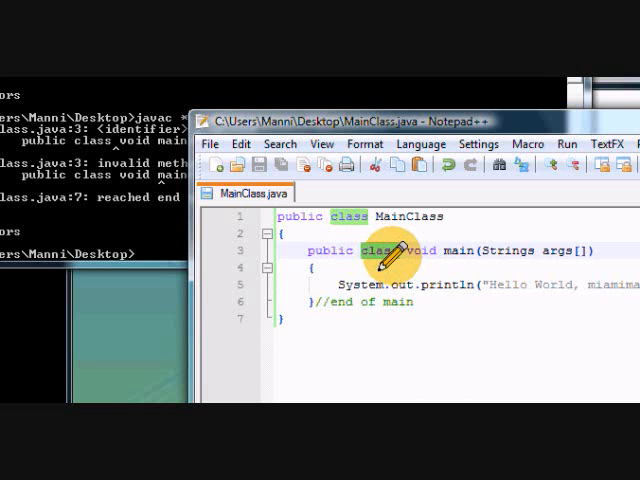
Replace the stray 'class' keyword with 'static' in the main method header.
{"action": "type", "text": "stati"}
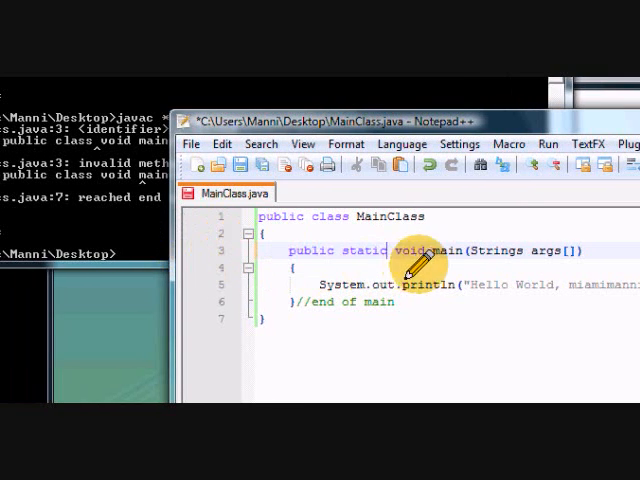
{"action": "mouse_move", "coordinate": [310, 250]}
{"action": "type", "text": "javac *.java"}
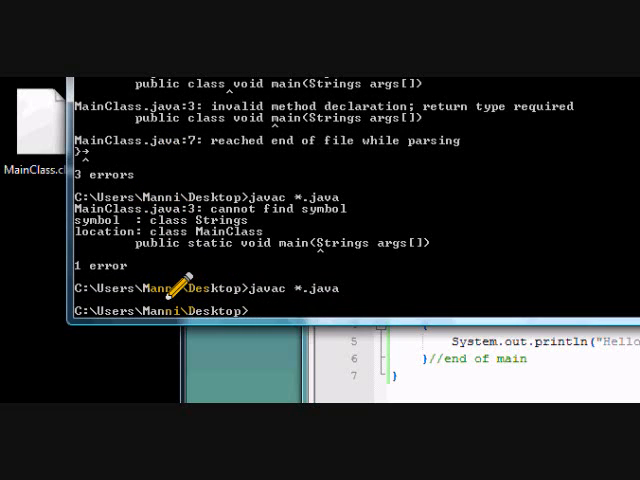
{"action": "mouse_move", "coordinate": [204, 192]}
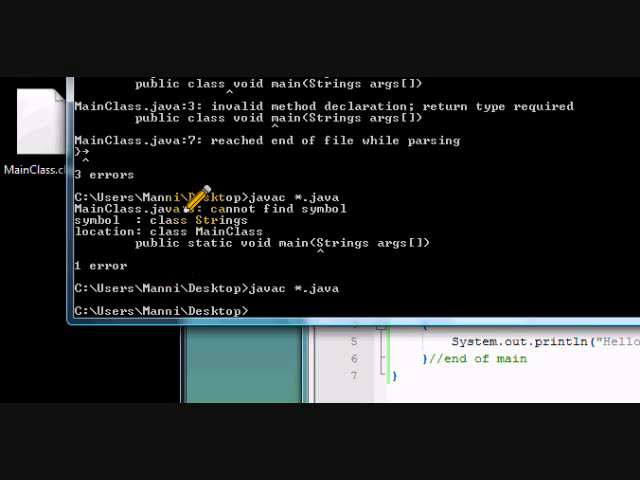
Attempt to run the program with java MainClass after the Strings error.
{"action": "type", "text": "java"}
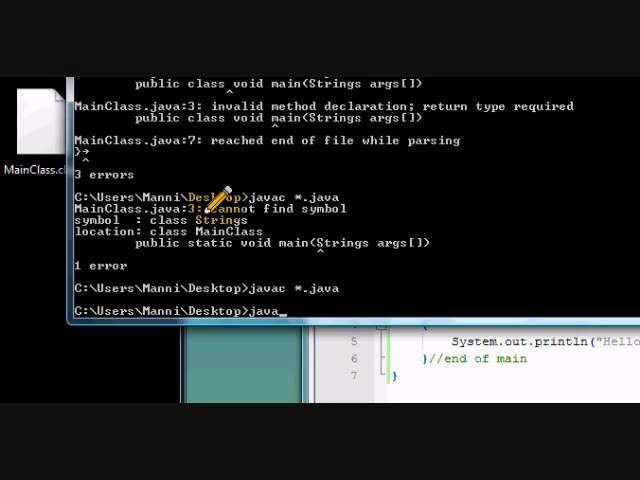
{"action": "type", "text": "MainCla"}
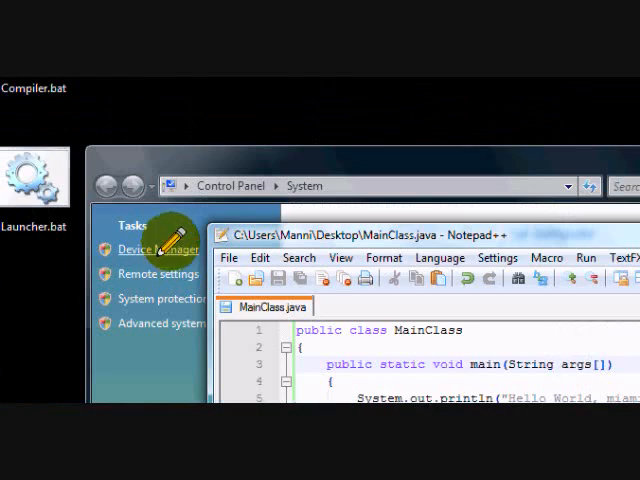
Start Launcher.bat, choose default JDK path option 1, and enter file name MainClass.
{"action": "double_click", "coordinate": [36, 176]}
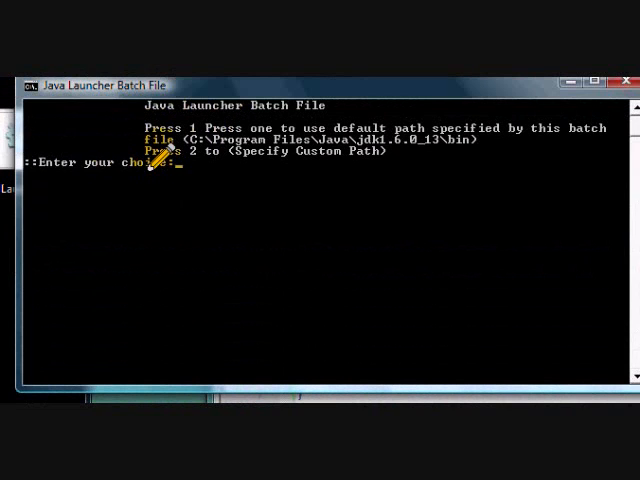
{"action": "type", "text": "1"}
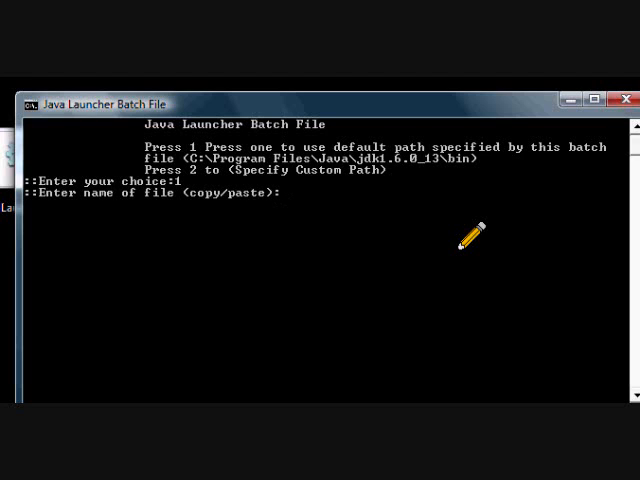
{"action": "type", "text": "MainC"}
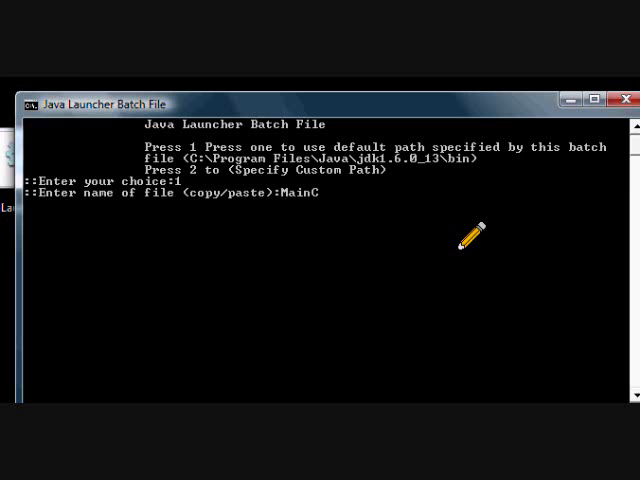